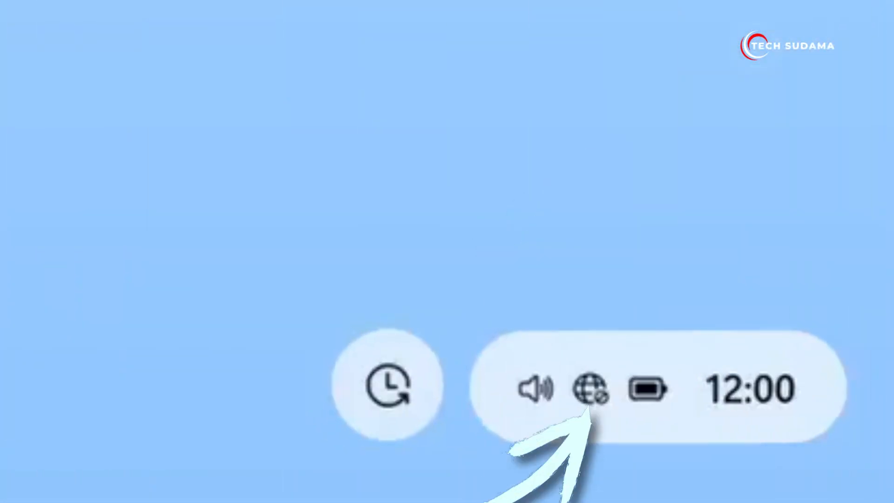
Launch File Explorer from its taskbar icon on the concept desktop
left_click(527, 478)
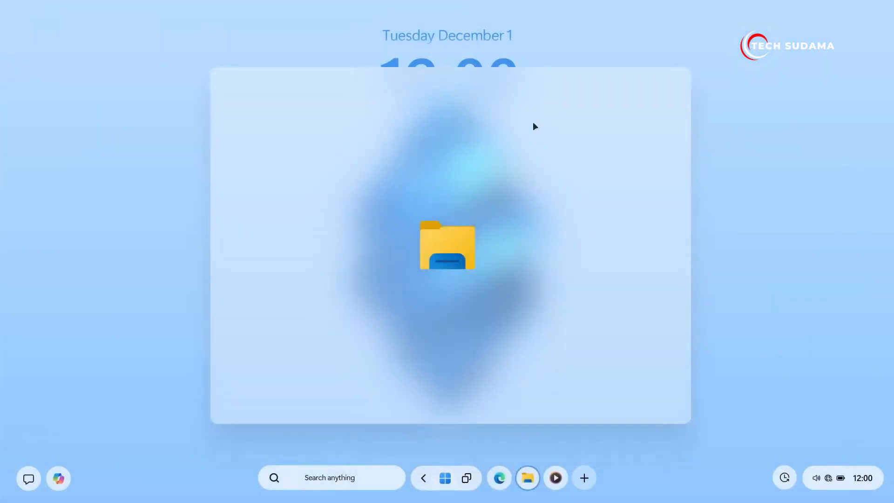
left_click(527, 478)
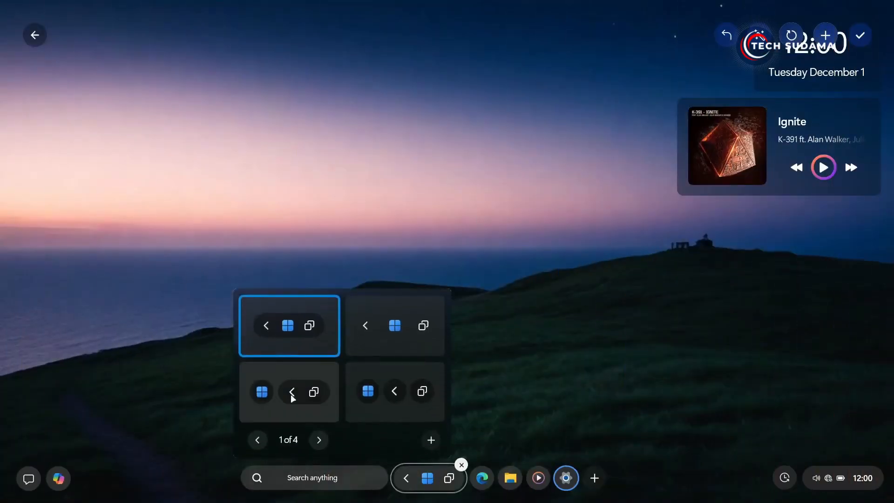
Apply the Windows 7 skin from the Settings Skin page
left_click(565, 478)
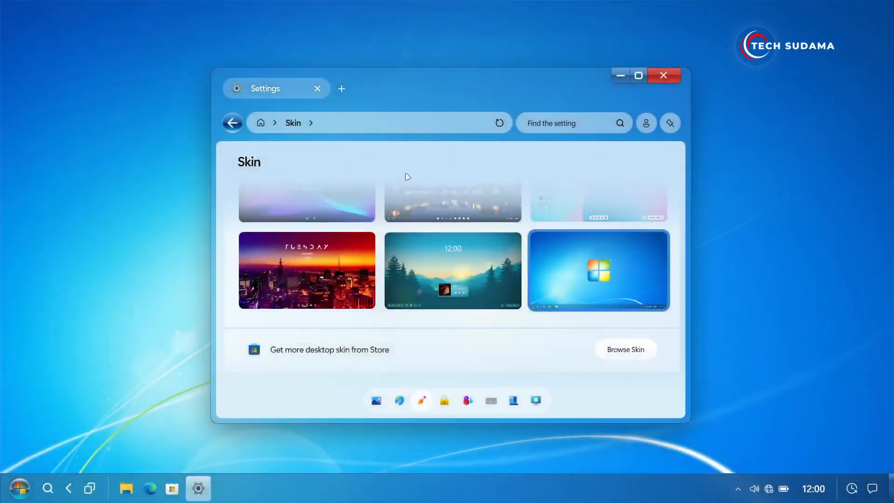